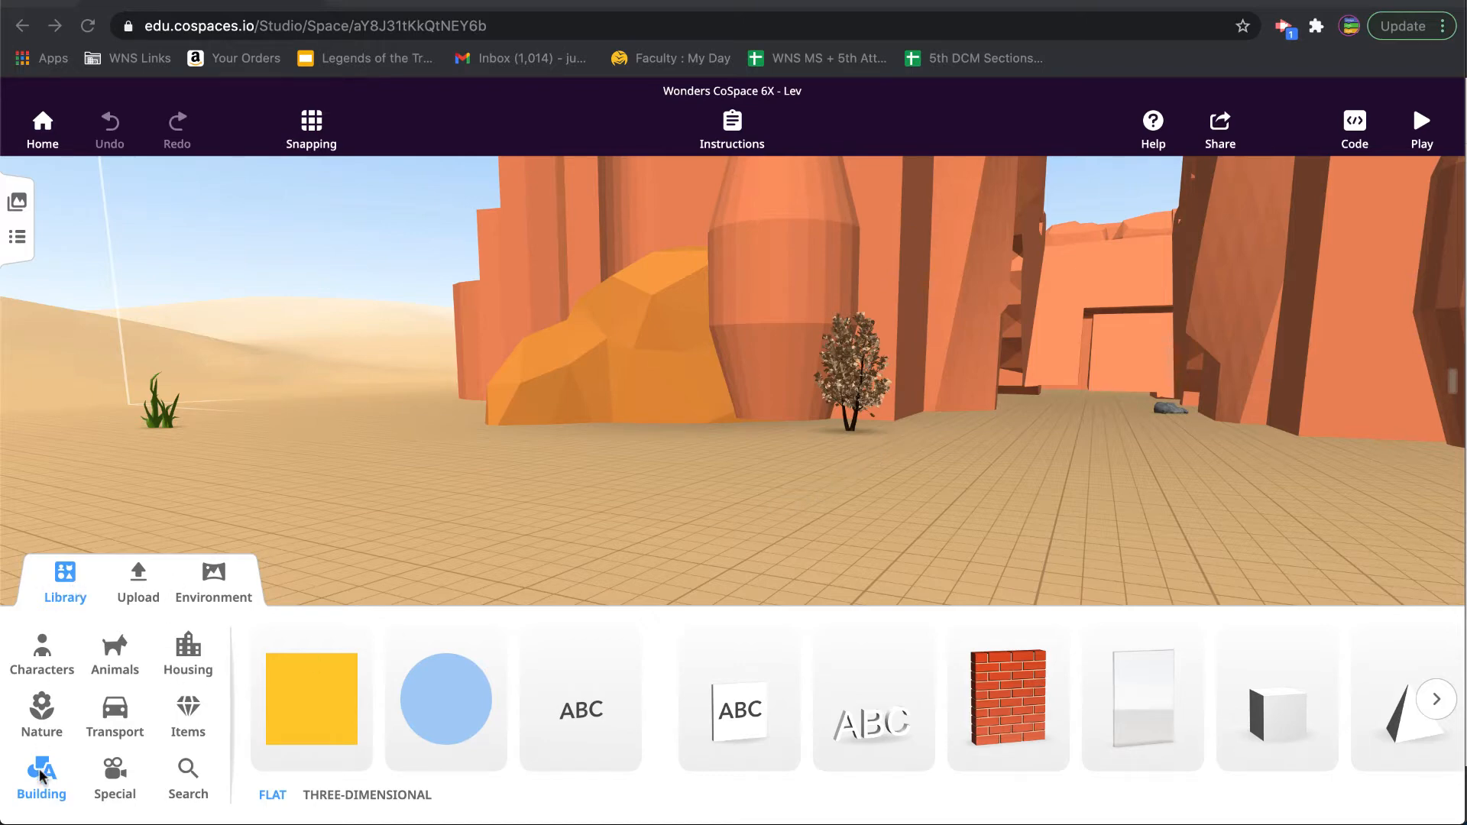
pyautogui.moveTo(797, 712)
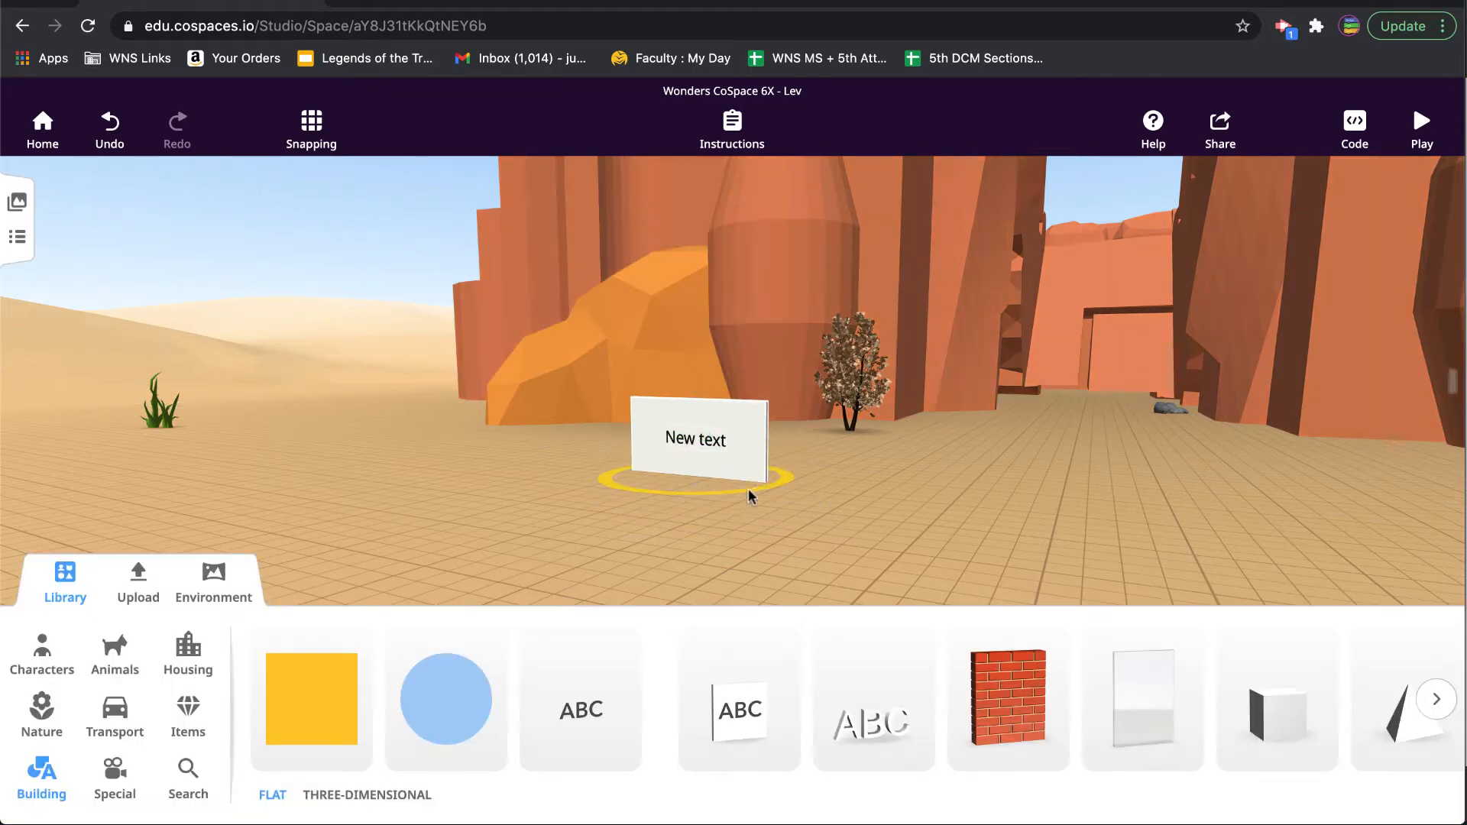
# Bring up the options menu for the newly placed 'New text' sign
pyautogui.click(697, 441)
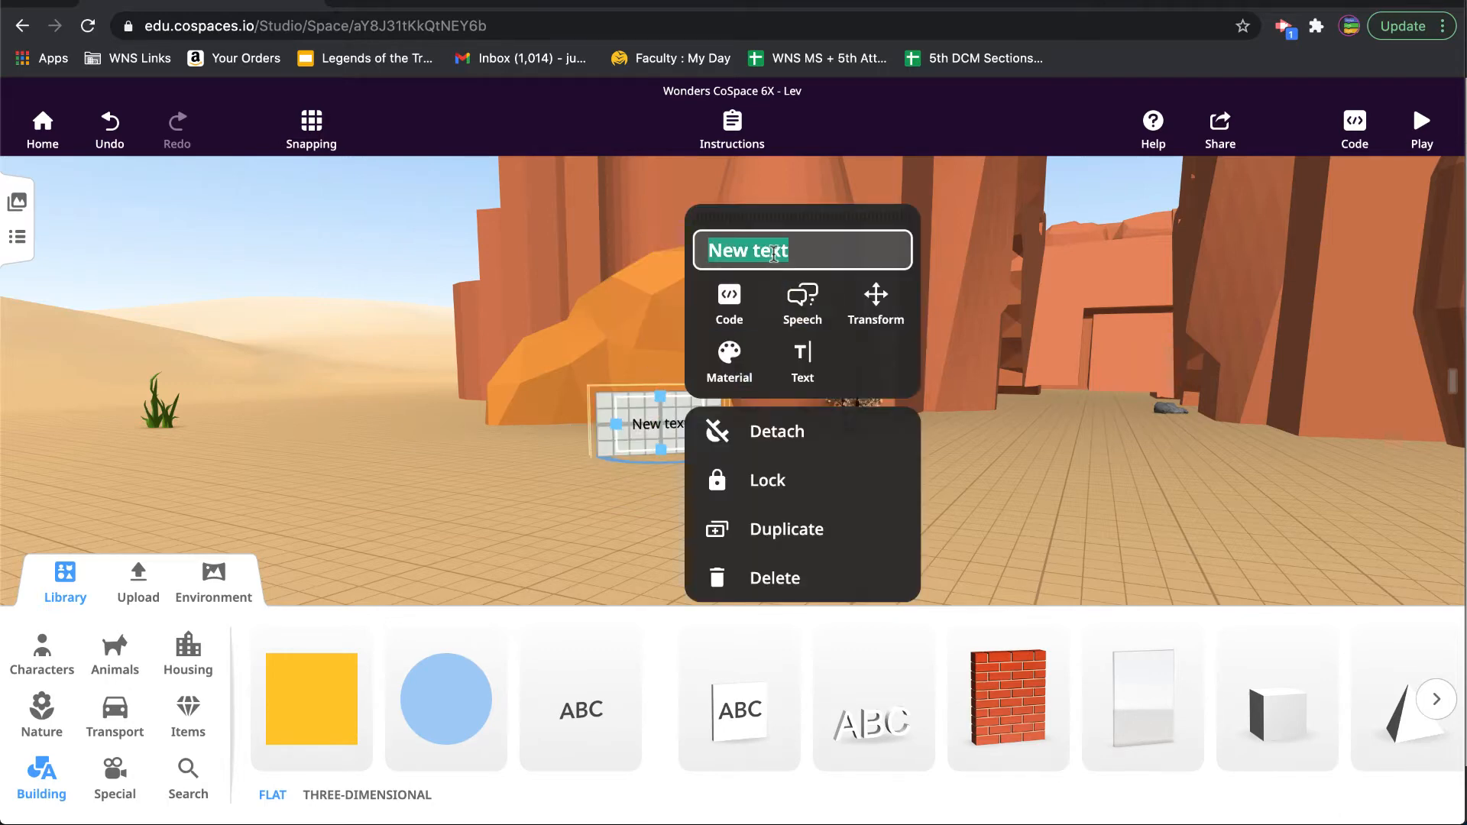
# Replace the placeholder text so the sign reads 'Return to the Main Room'
pyautogui.click(803, 363)
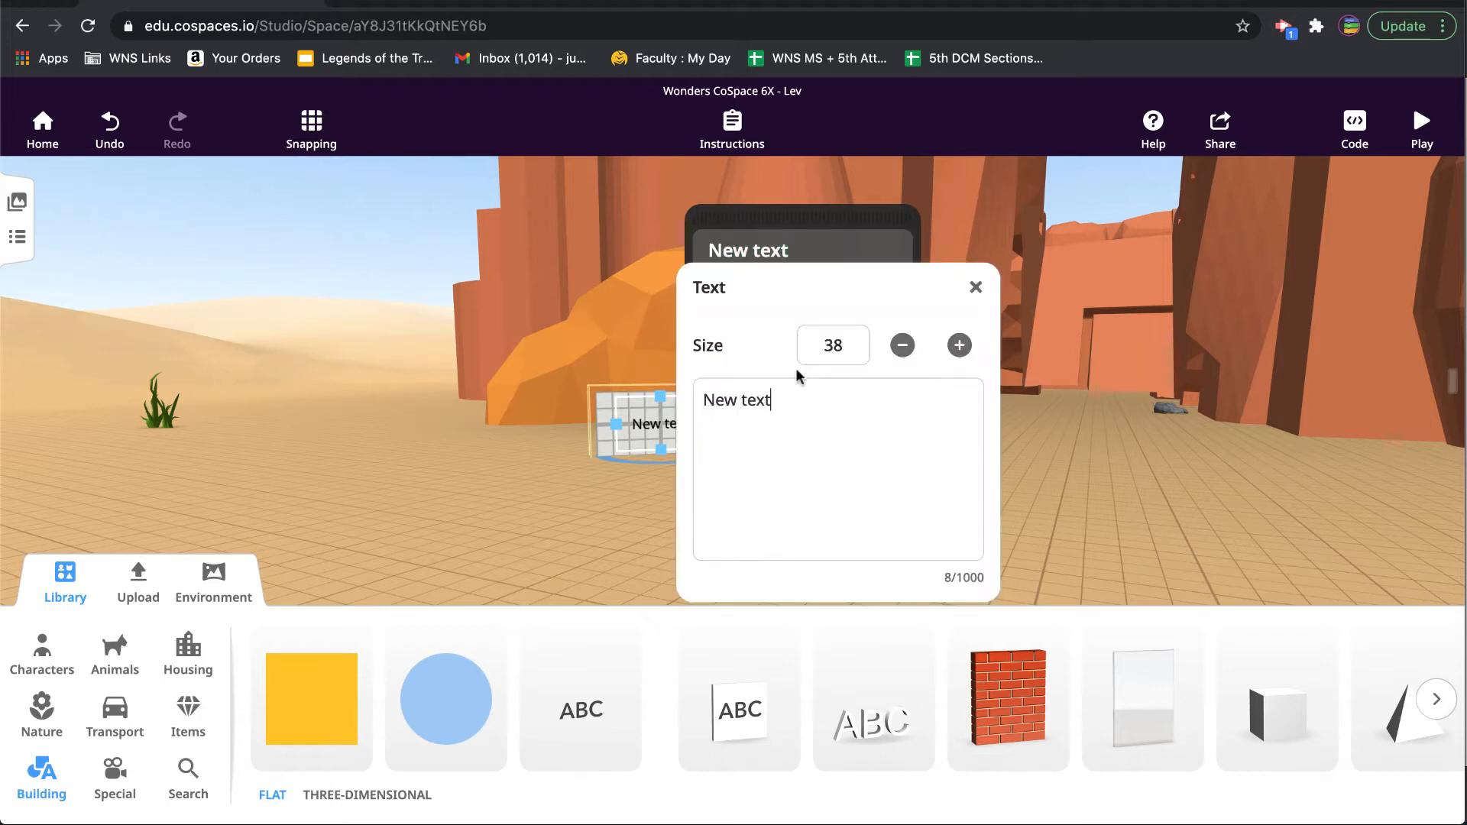
pyautogui.tripleClick(737, 399)
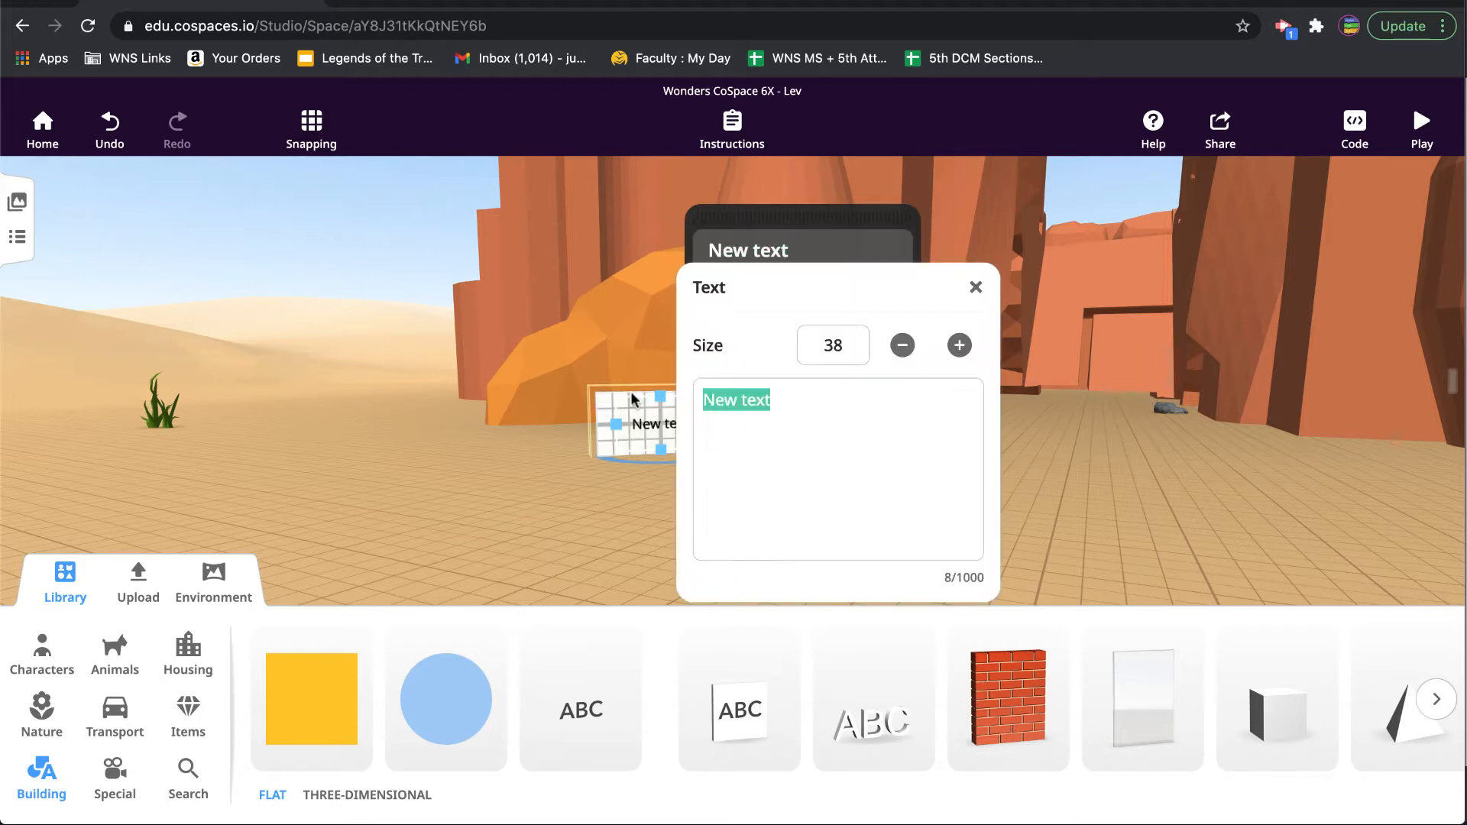
pyautogui.write('Return')
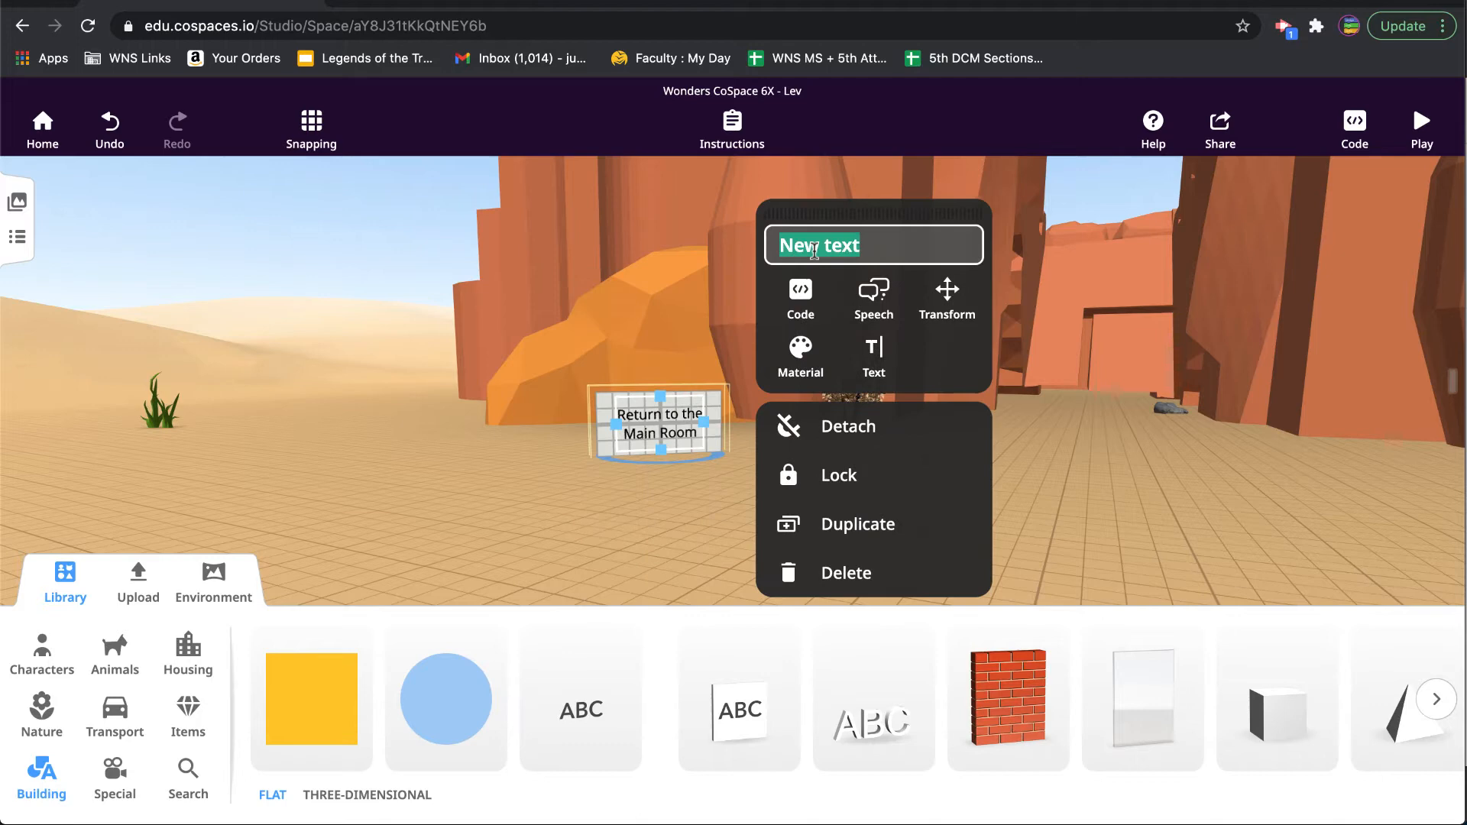
# Rename the sign to 'Return Link' and switch on Use in CoBlocks
pyautogui.write('Return Link')
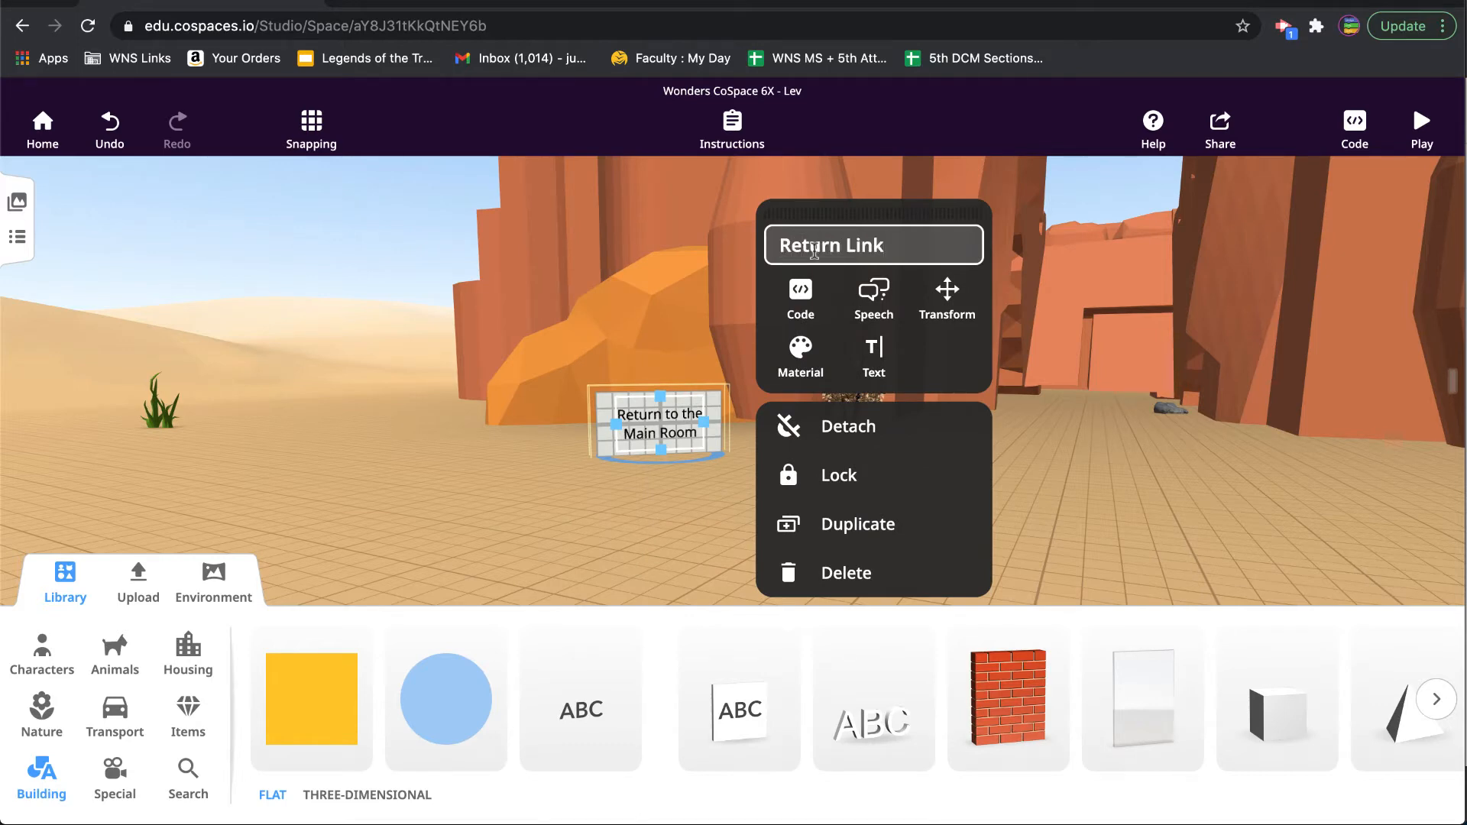
pyautogui.click(799, 298)
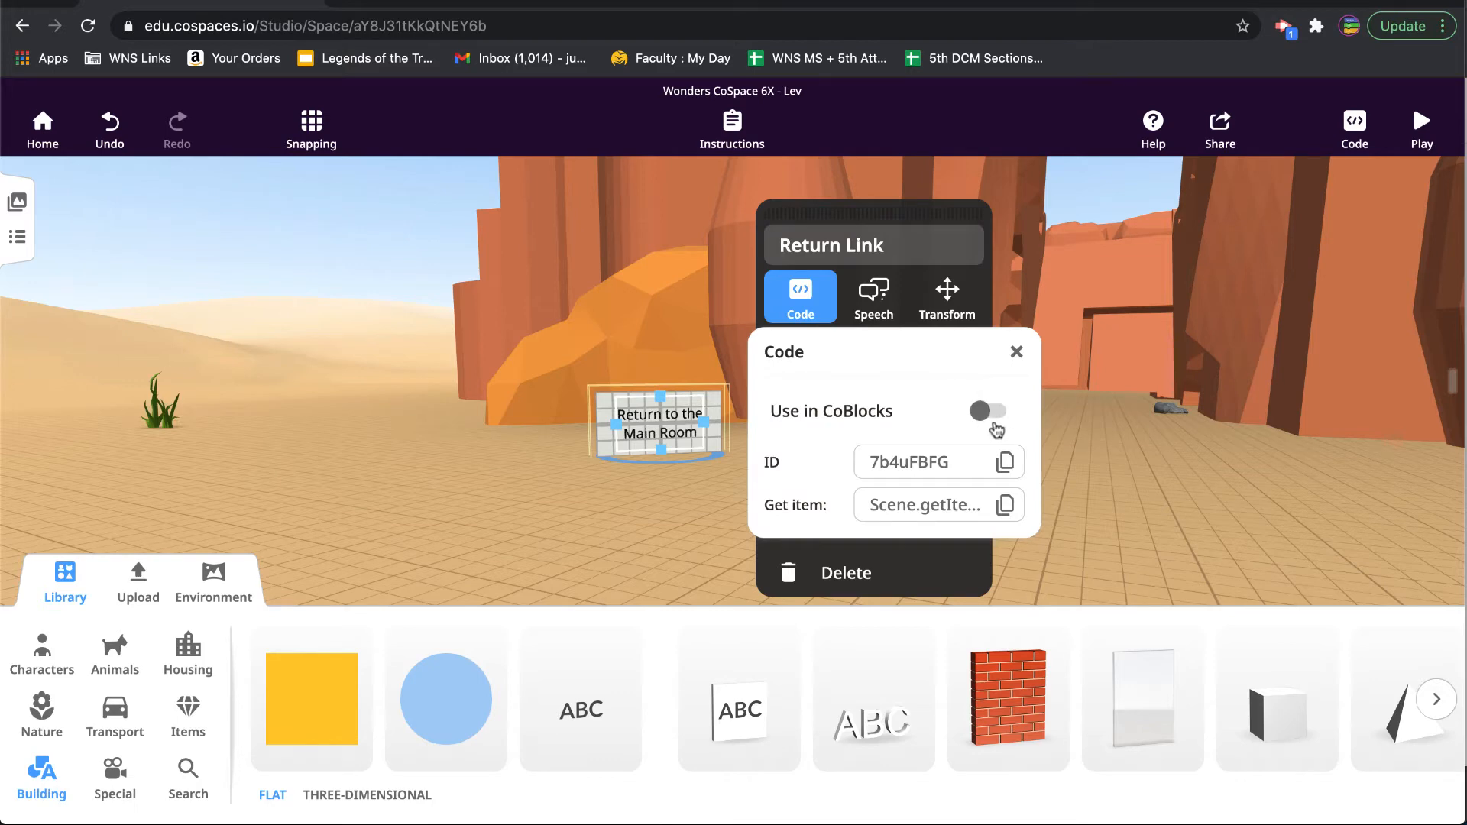
pyautogui.click(988, 411)
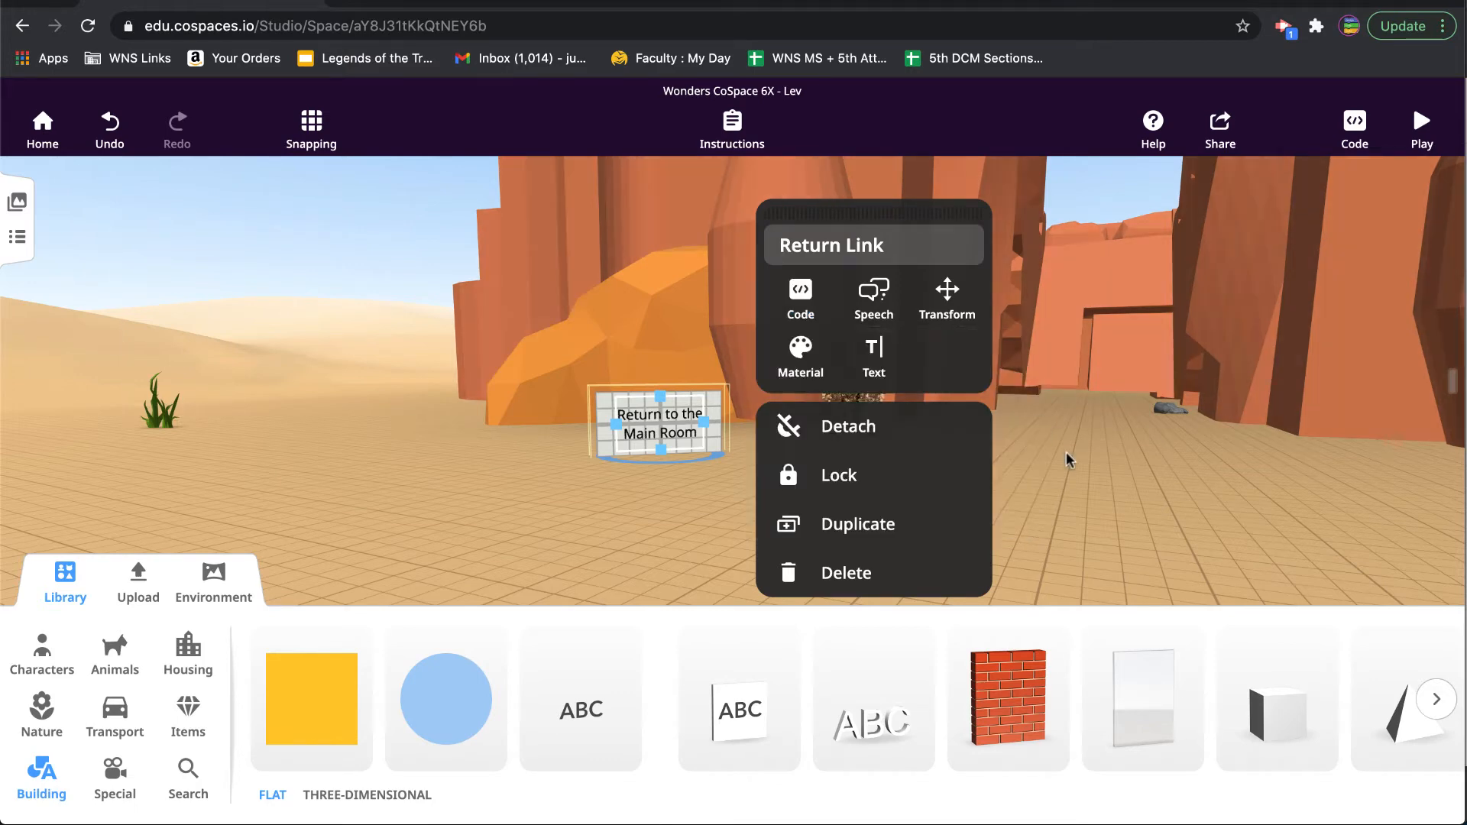
pyautogui.click(1070, 458)
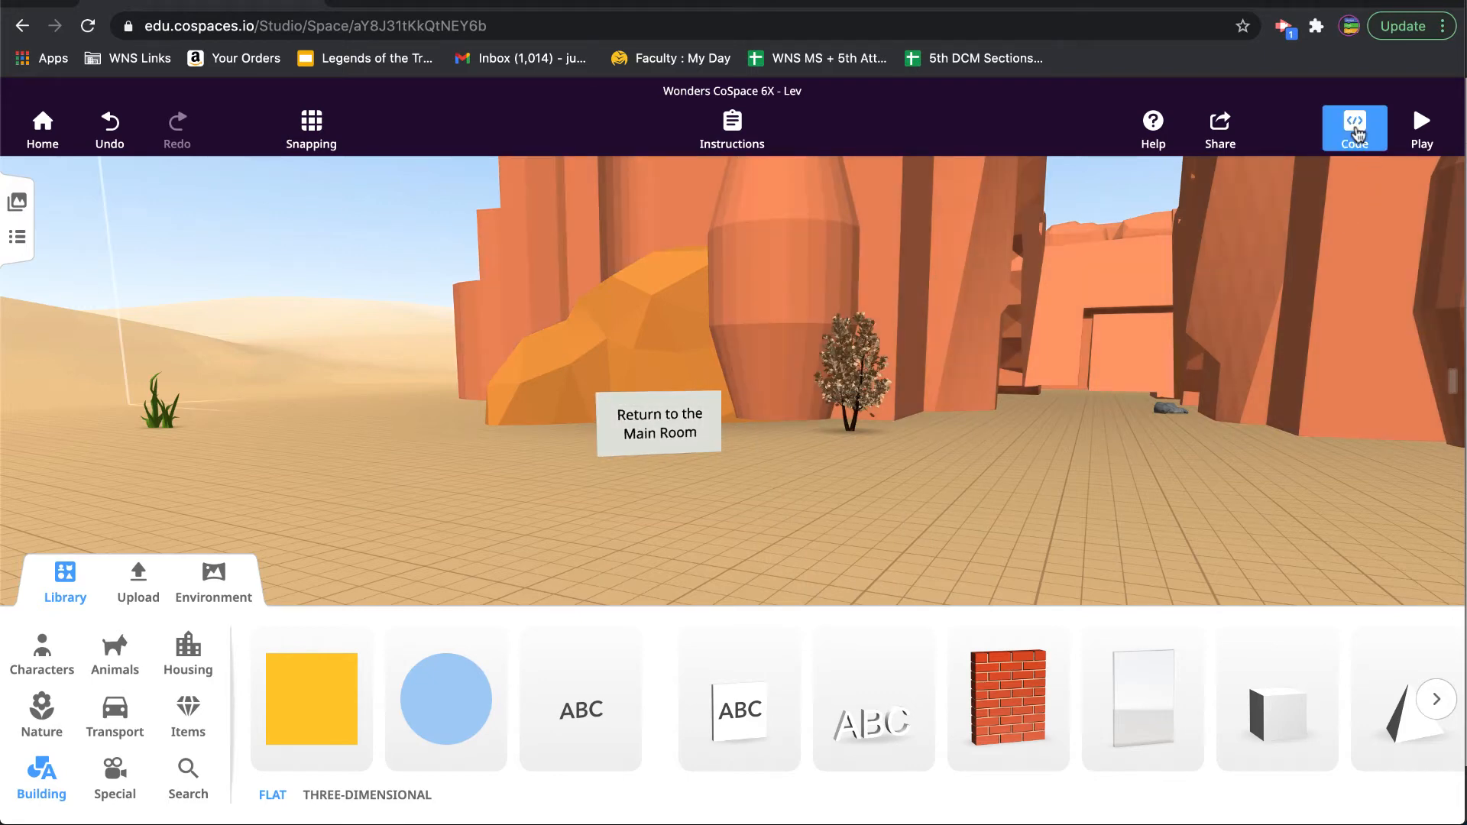
# Add a 'when Return Link is clicked' event block to the CoBlocks workspace
pyautogui.click(1353, 122)
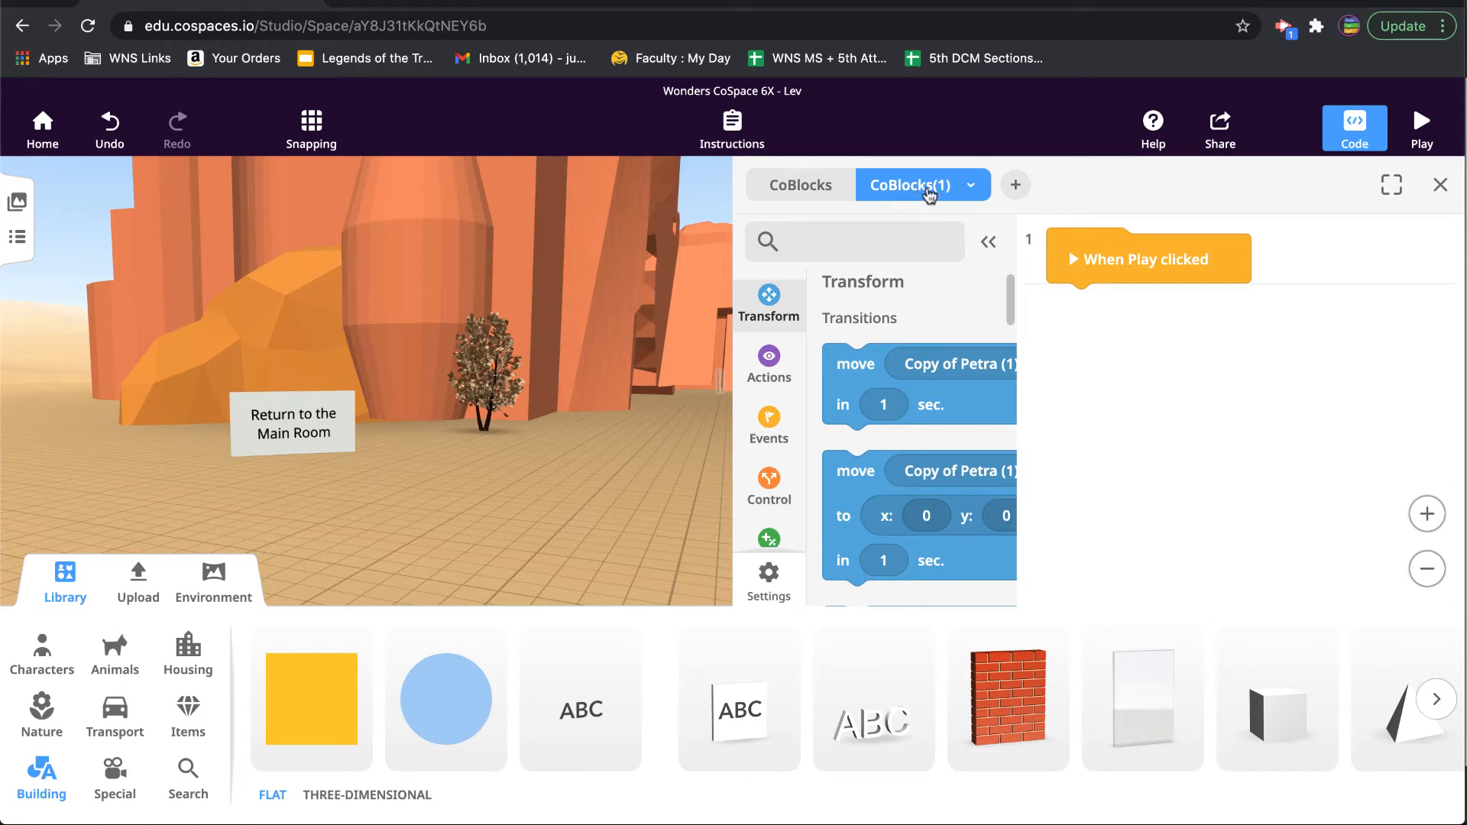
pyautogui.moveTo(1159, 266)
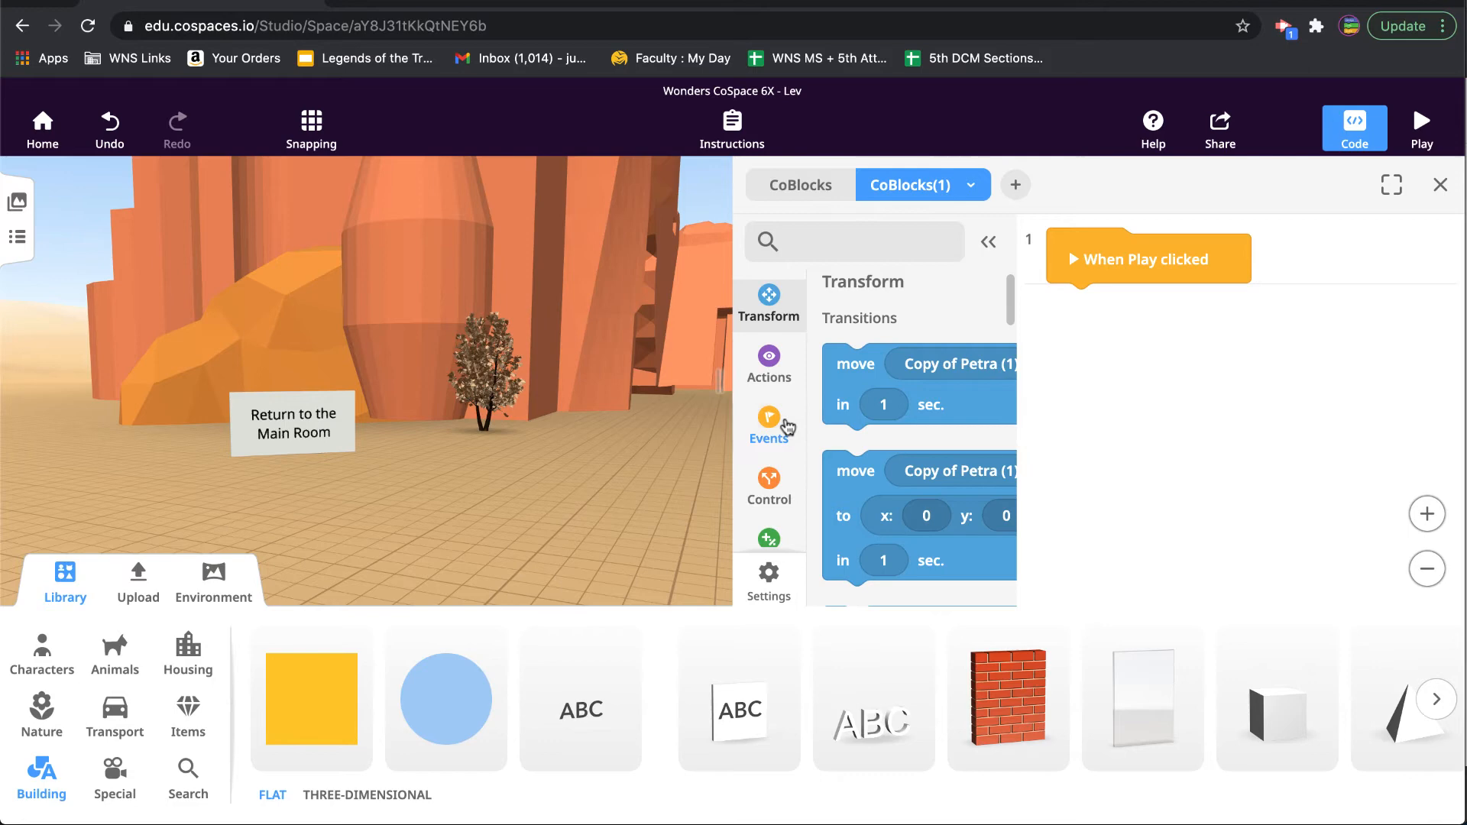
pyautogui.click(769, 416)
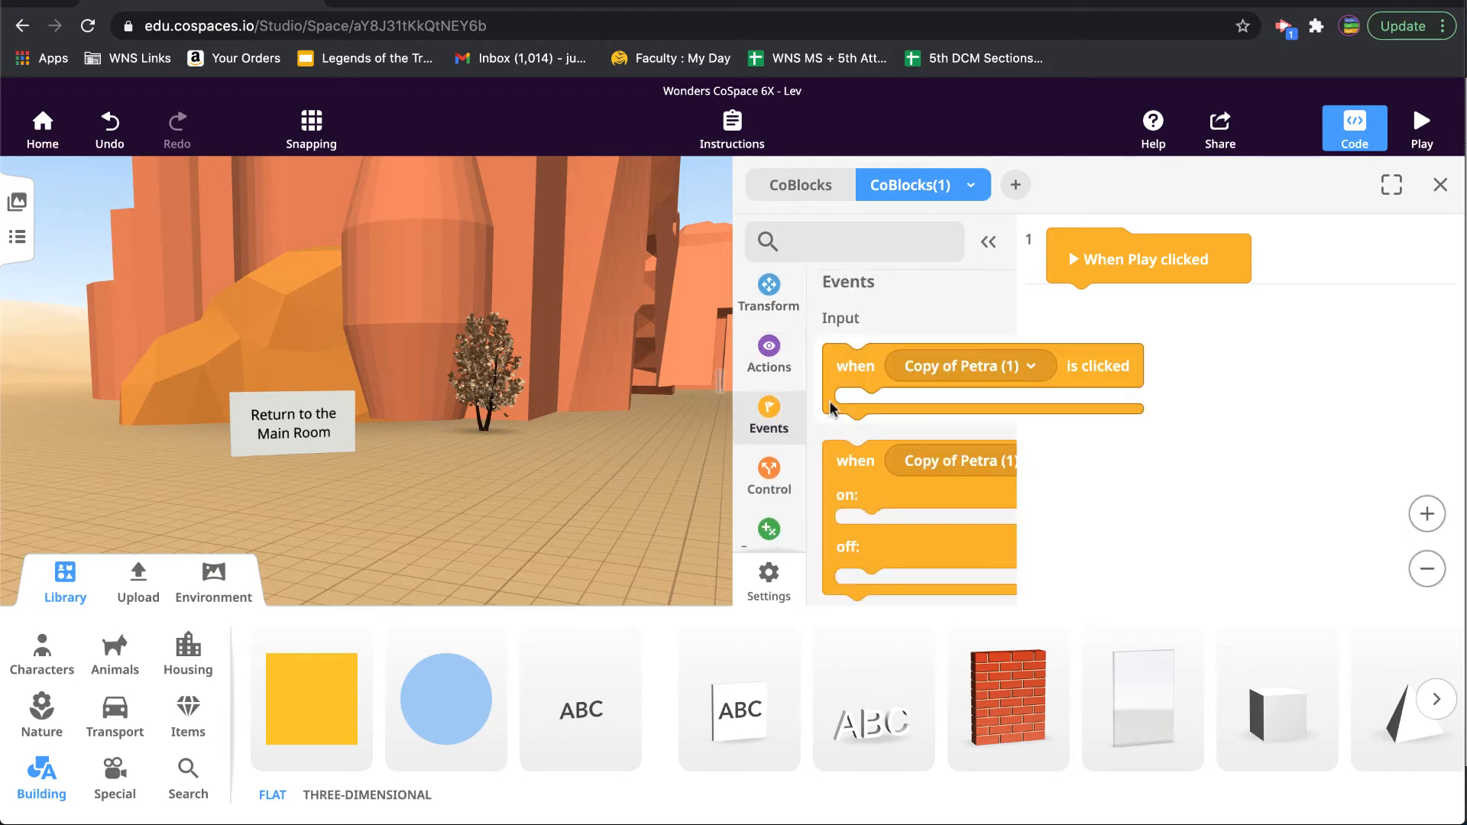
pyautogui.moveTo(853, 365); pyautogui.dragTo(1068, 318)
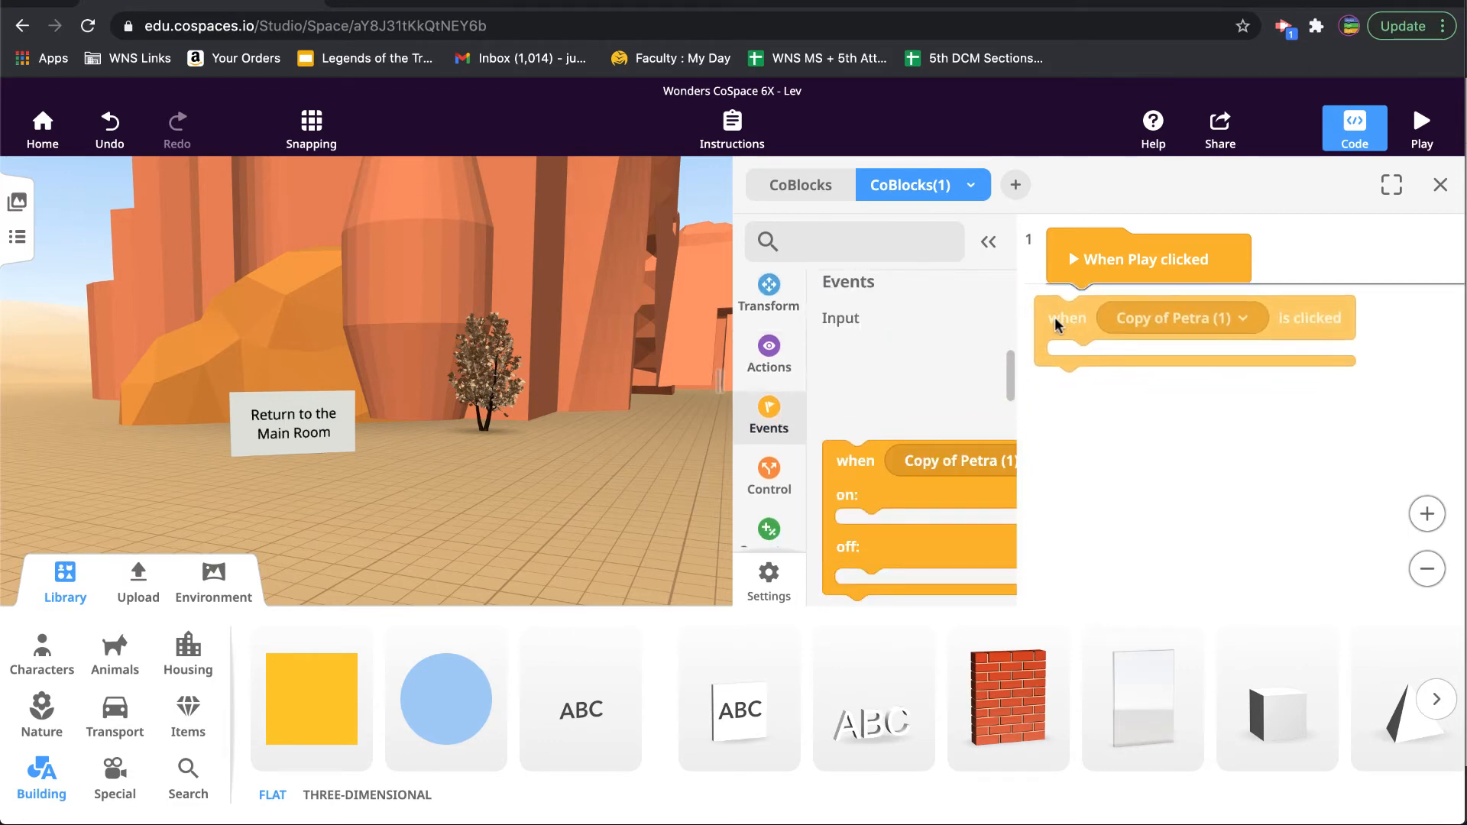
pyautogui.click(1181, 318)
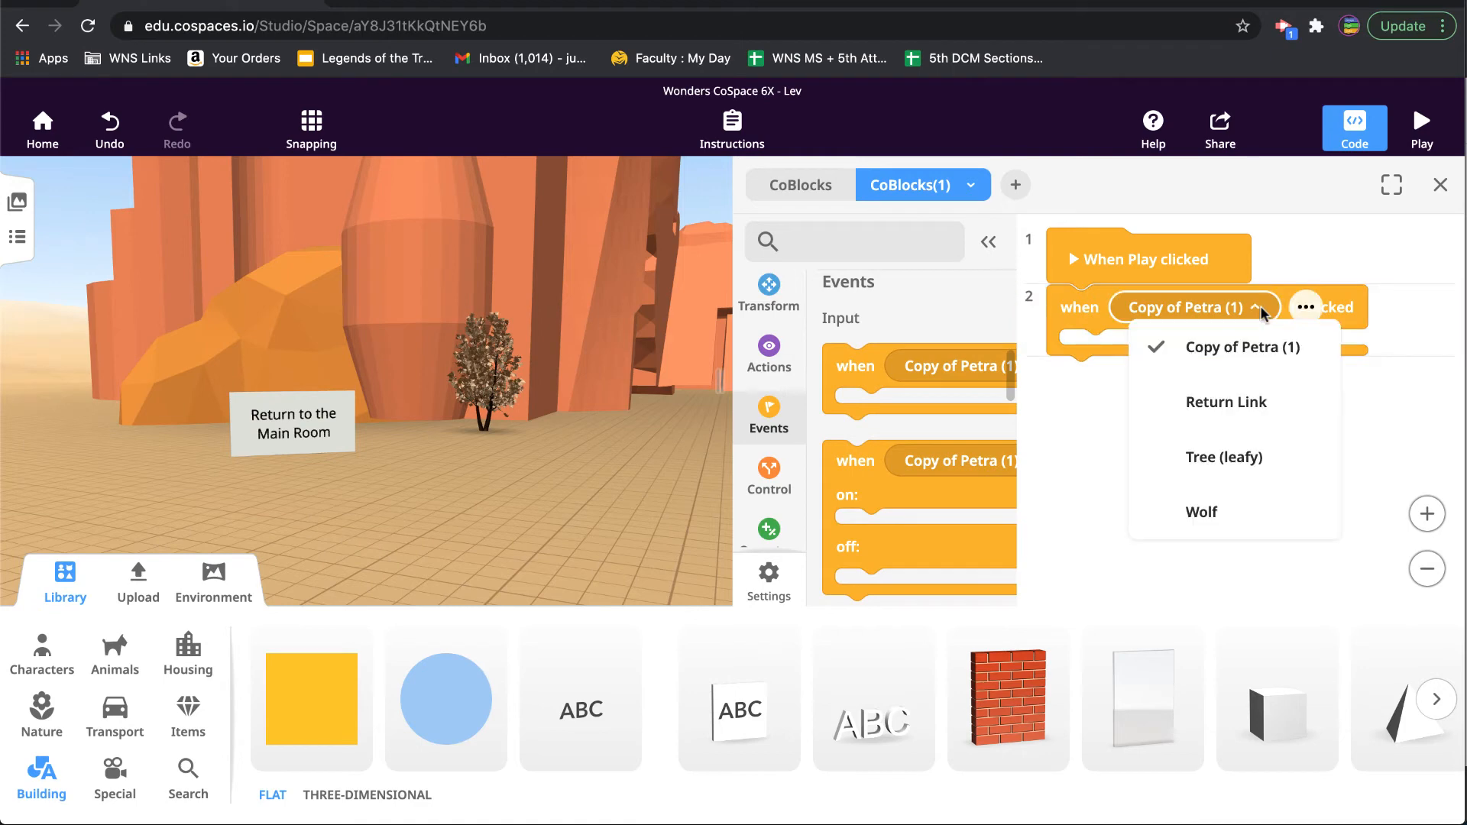
pyautogui.click(1226, 402)
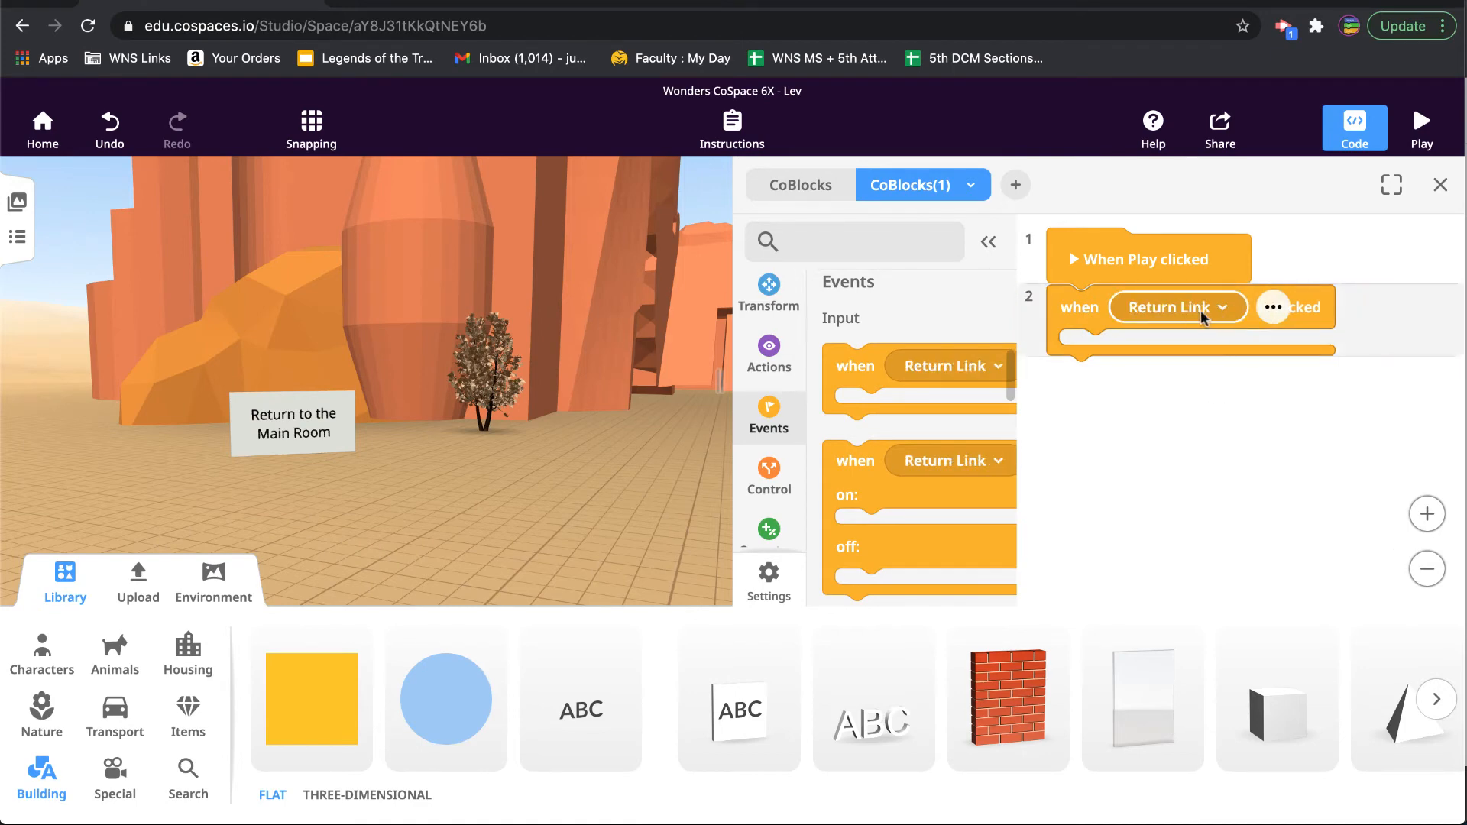
pyautogui.click(853, 240)
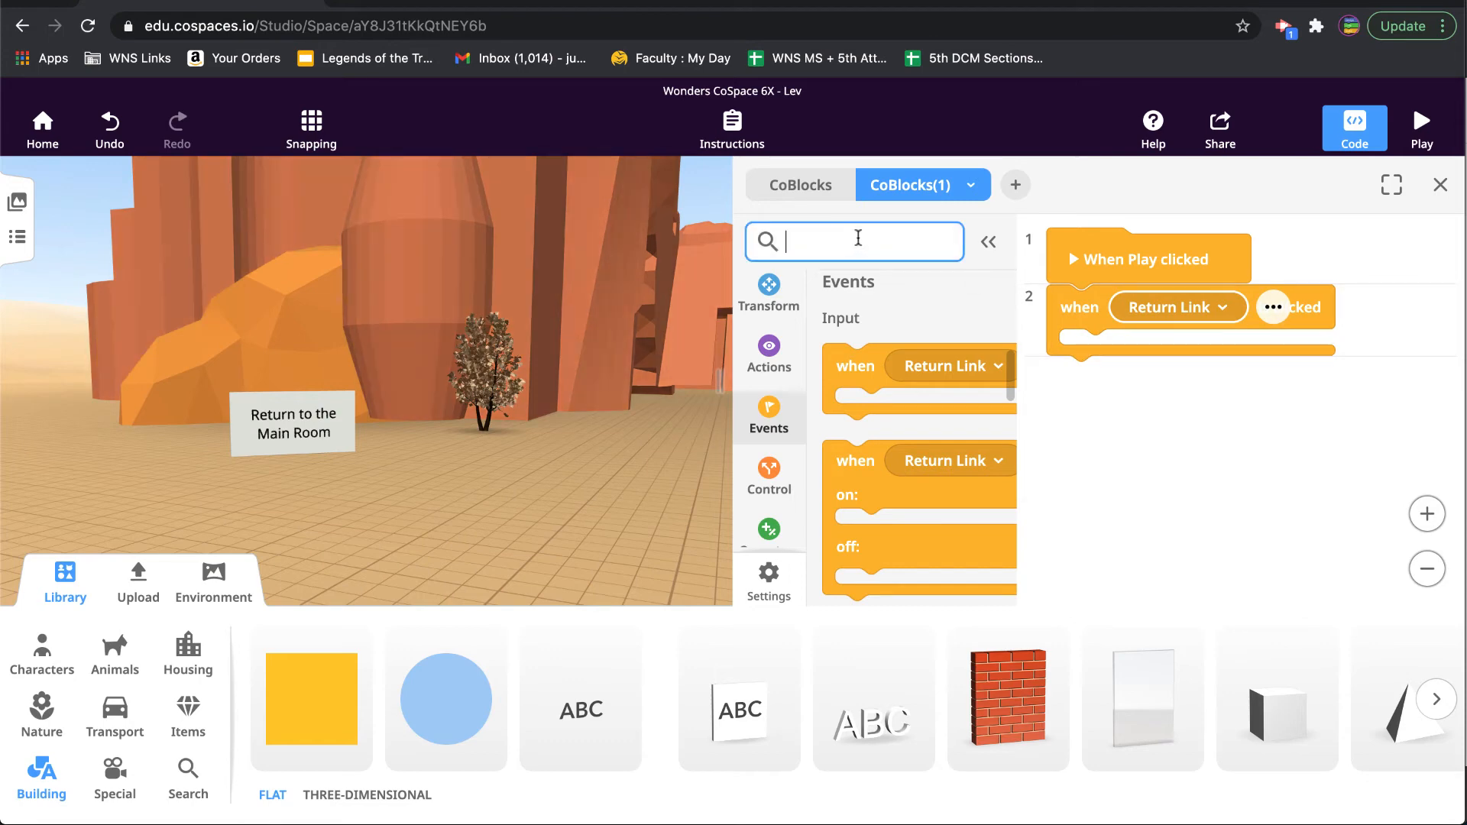
# Place a 'go to scene' block set to Main Room inside the click event
pyautogui.write('go')
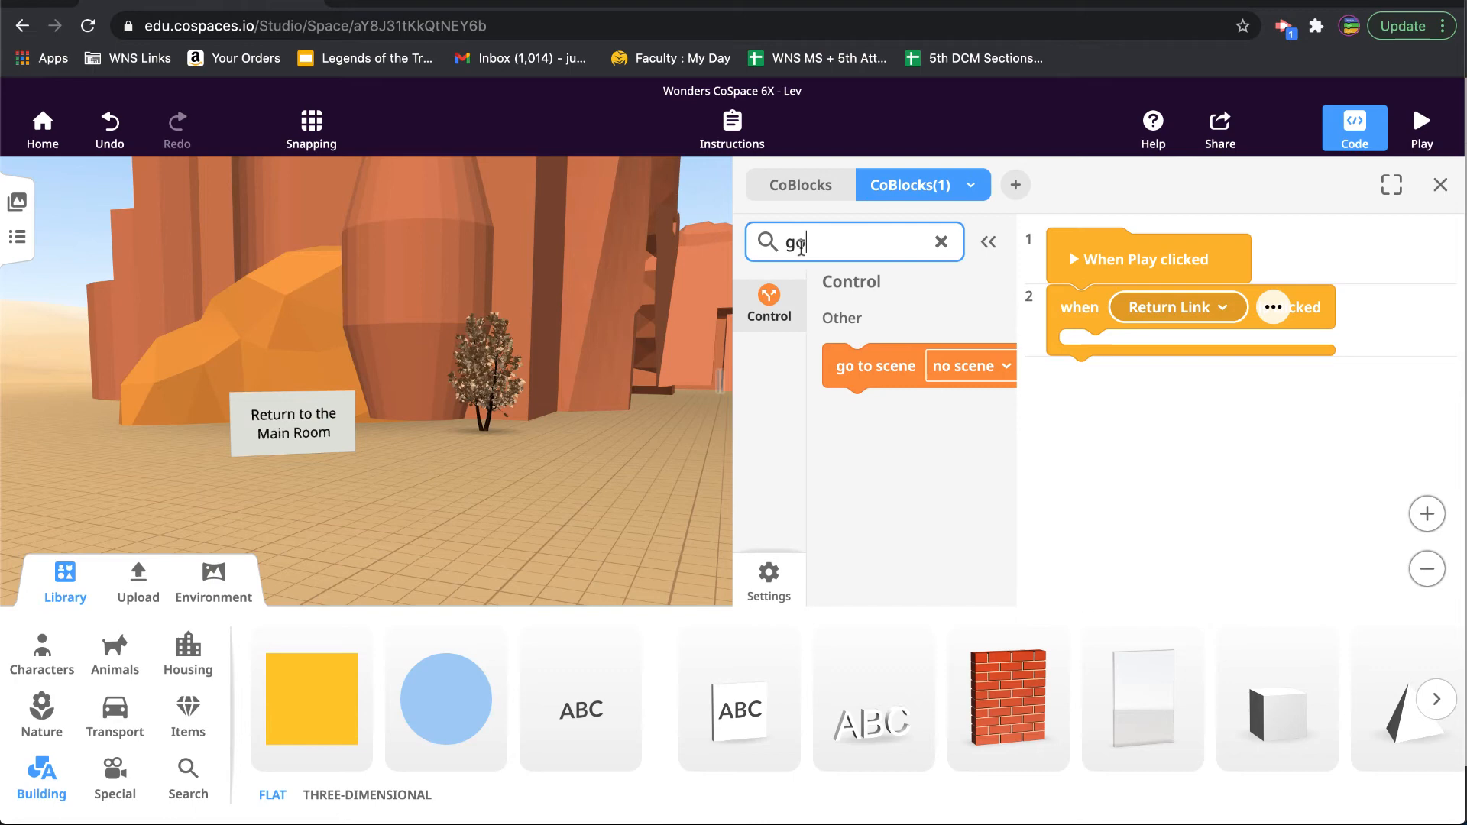
pyautogui.moveTo(874, 365); pyautogui.dragTo(1114, 353)
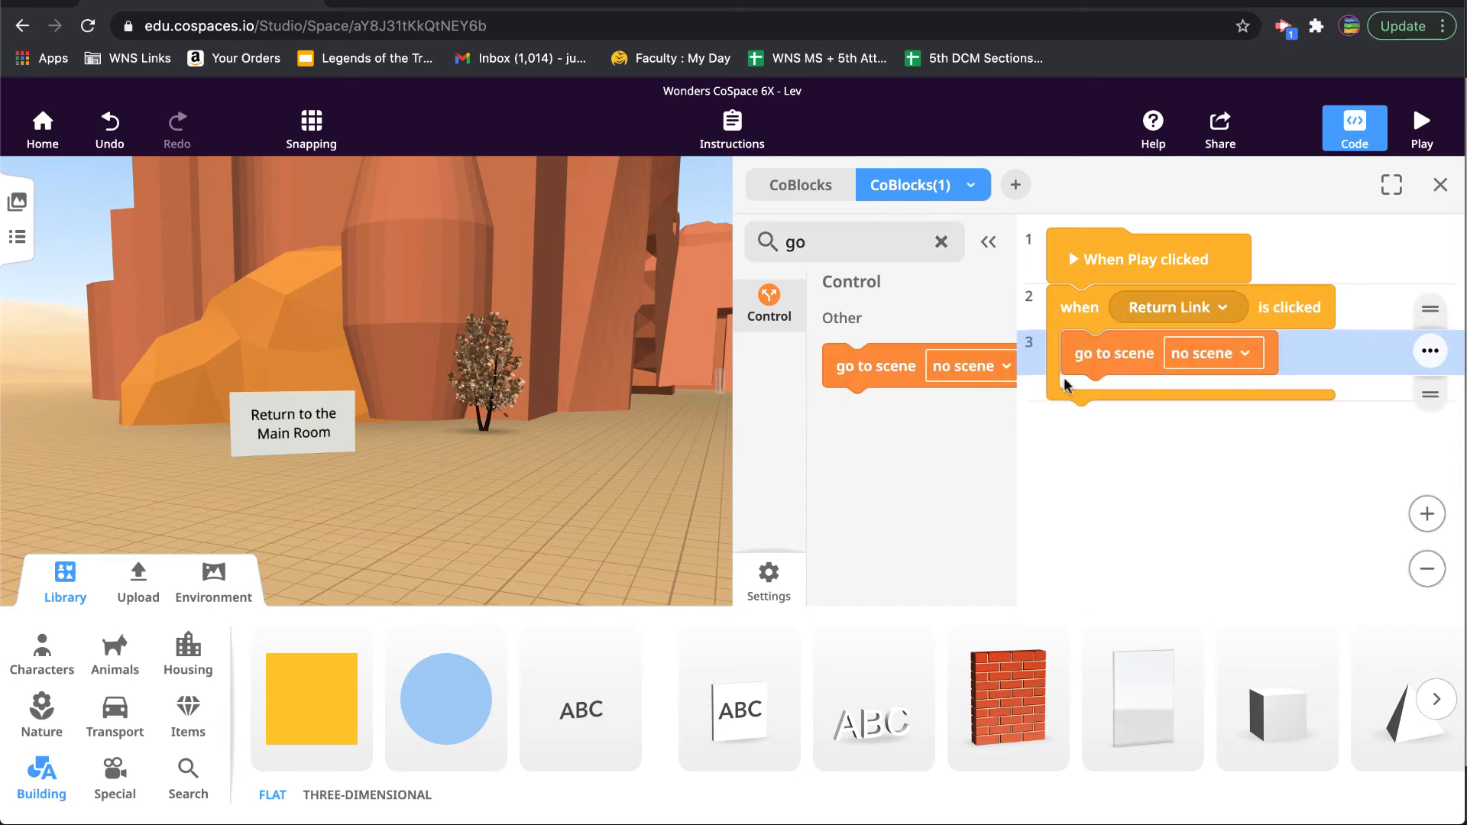
pyautogui.click(973, 365)
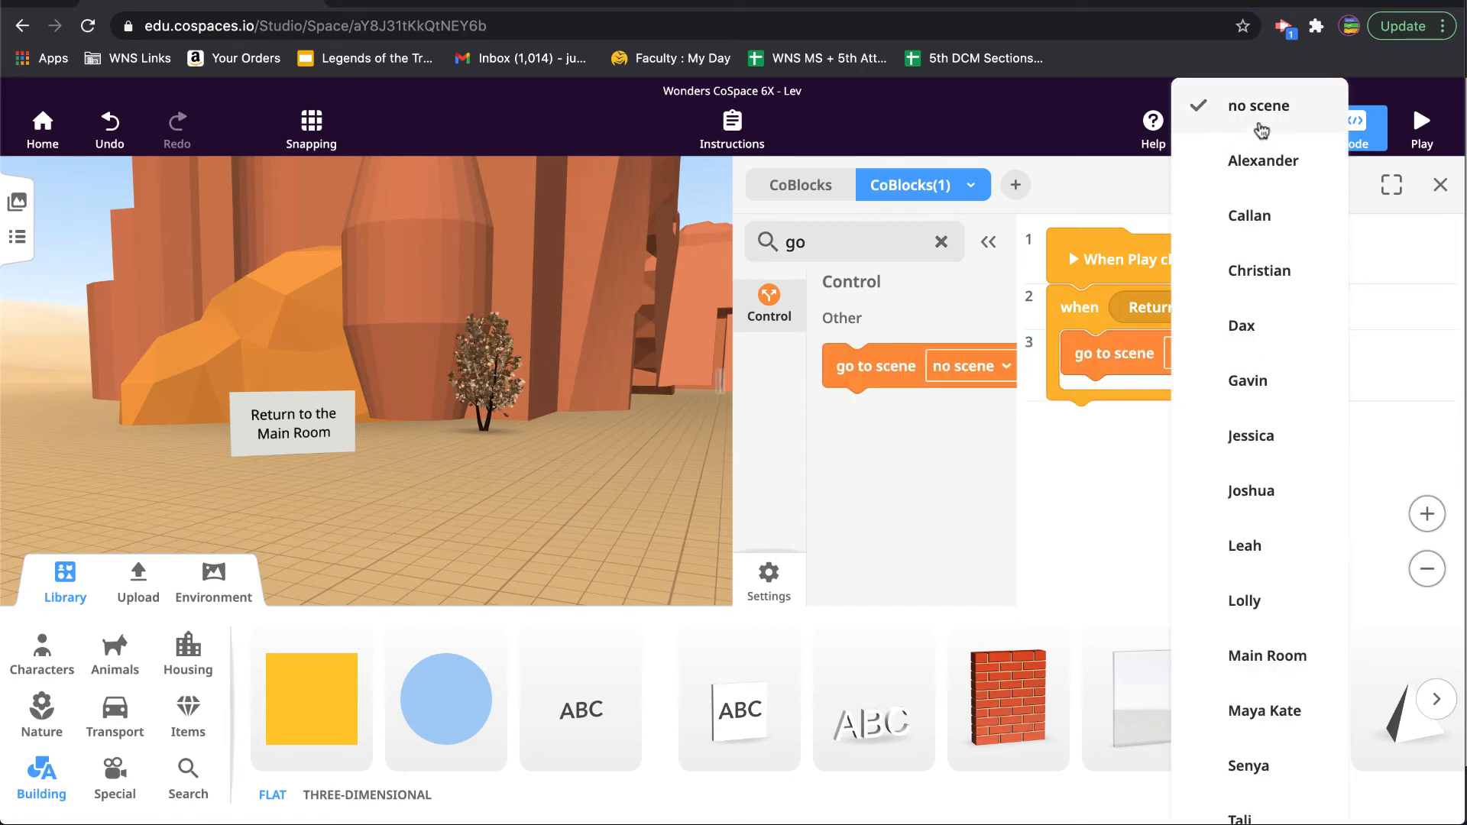
pyautogui.click(1267, 655)
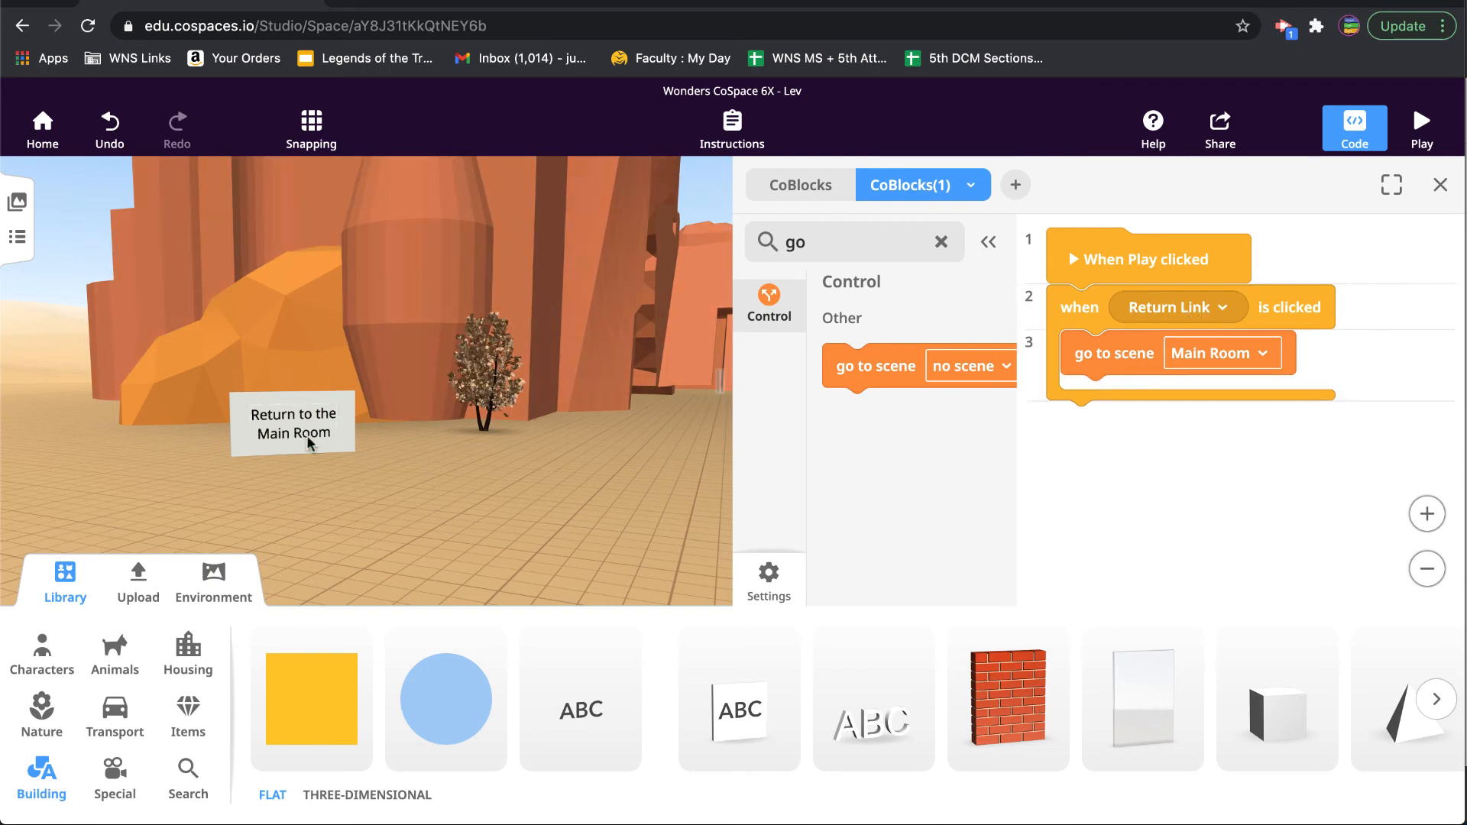
pyautogui.moveTo(1411, 234)
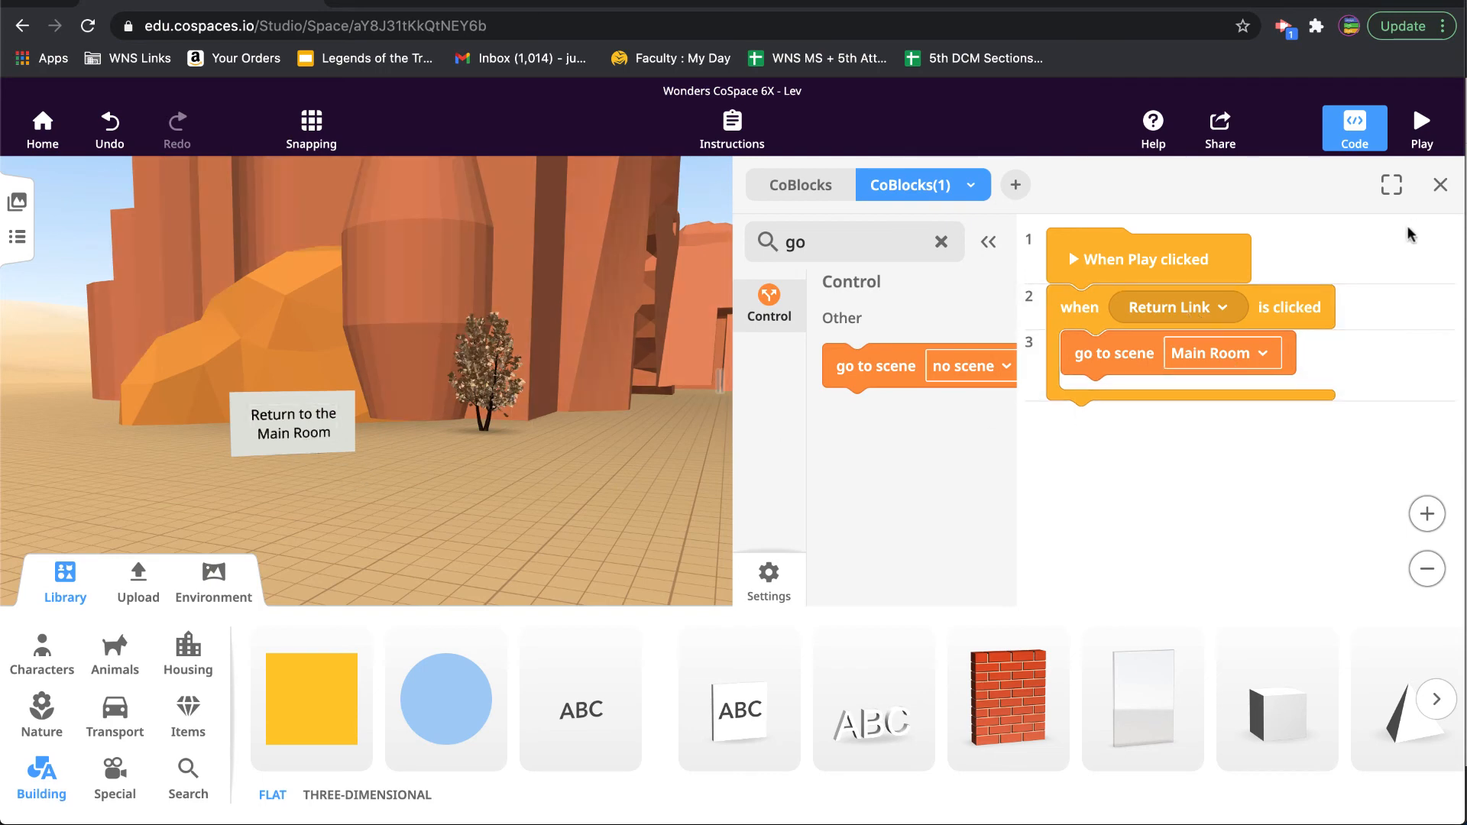
# Close the CoBlocks panel and run the desert scene in Play mode
pyautogui.click(1440, 185)
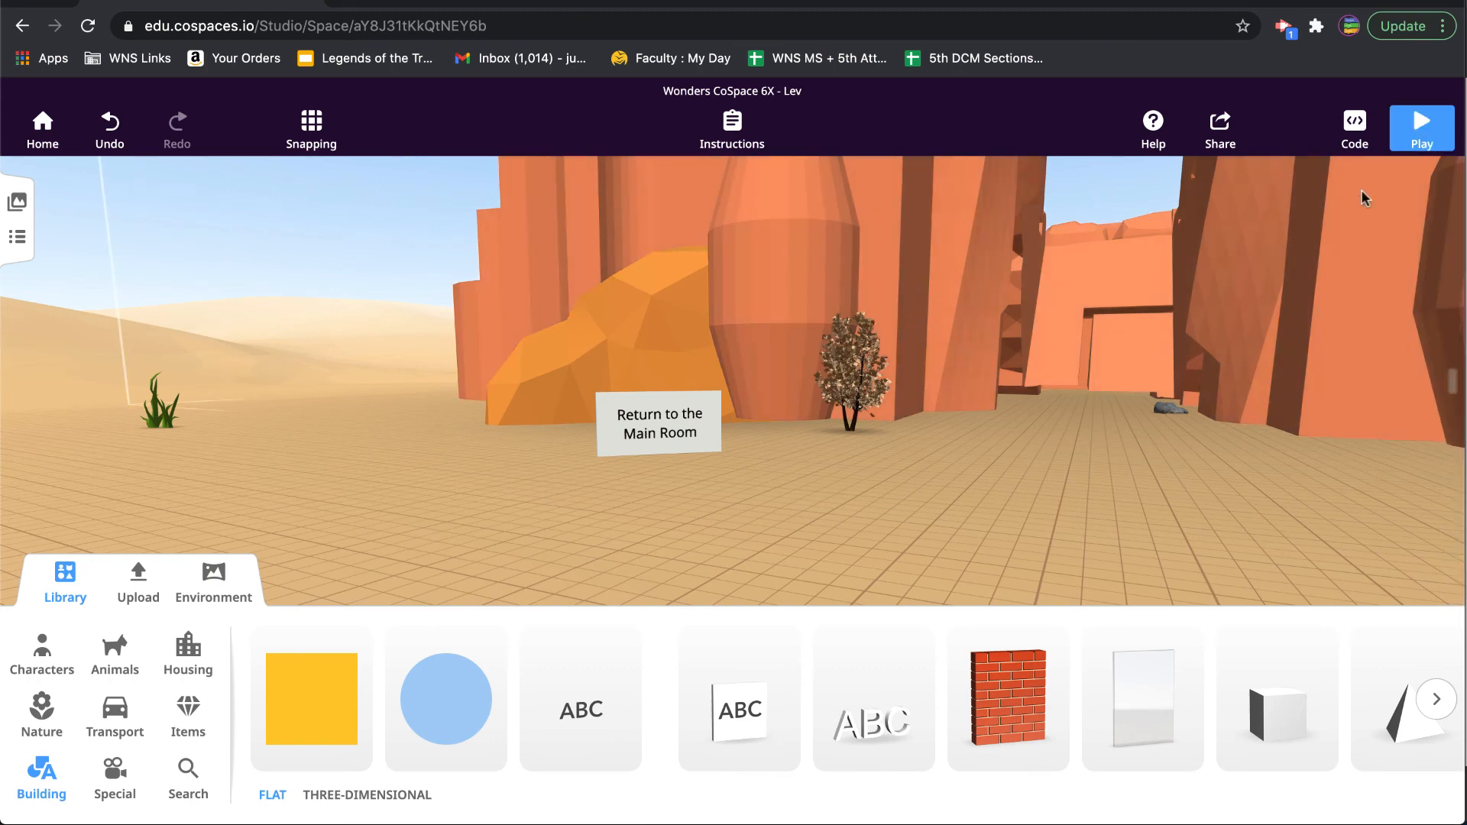
pyautogui.click(1420, 128)
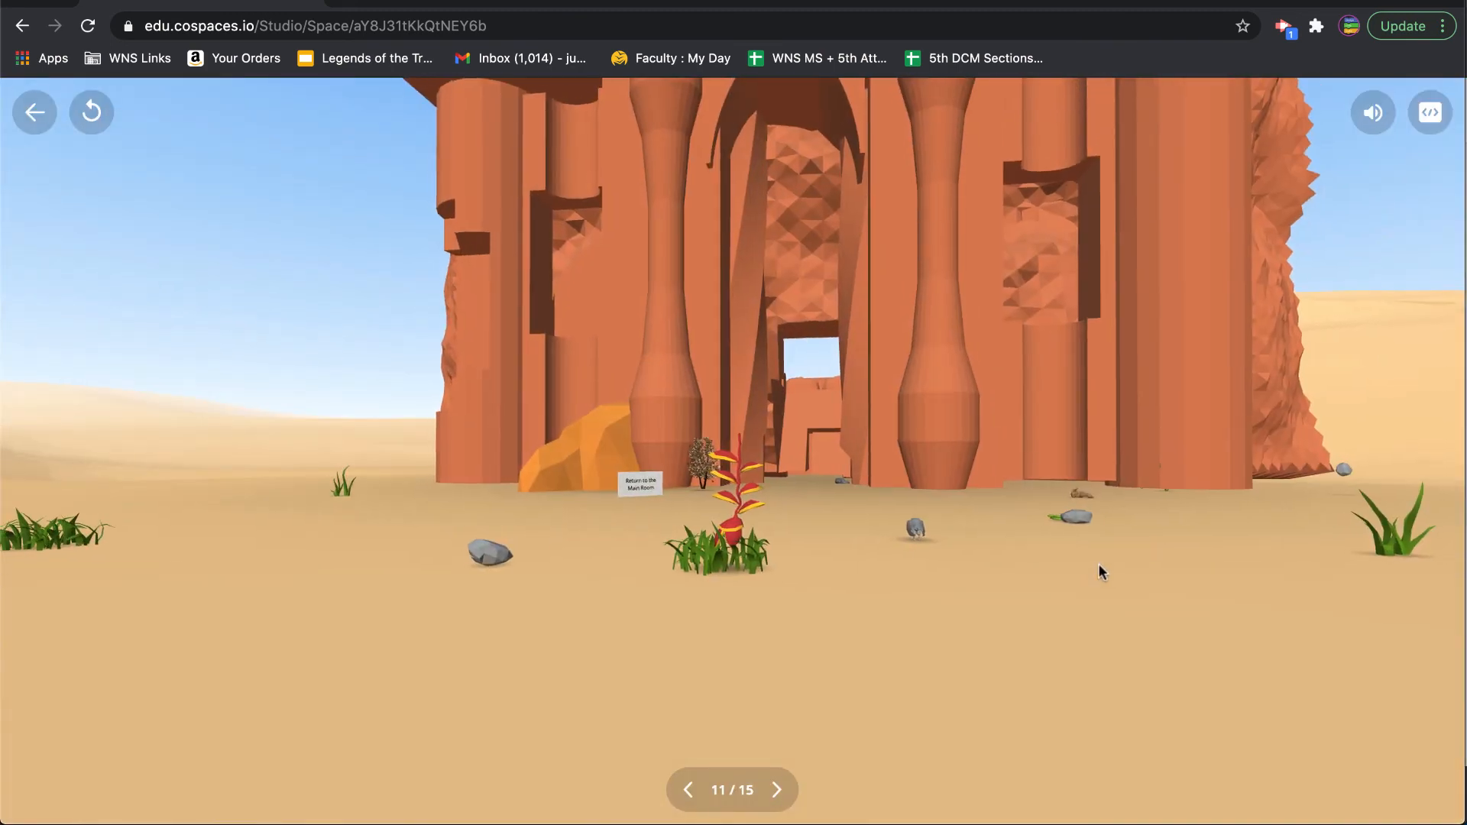